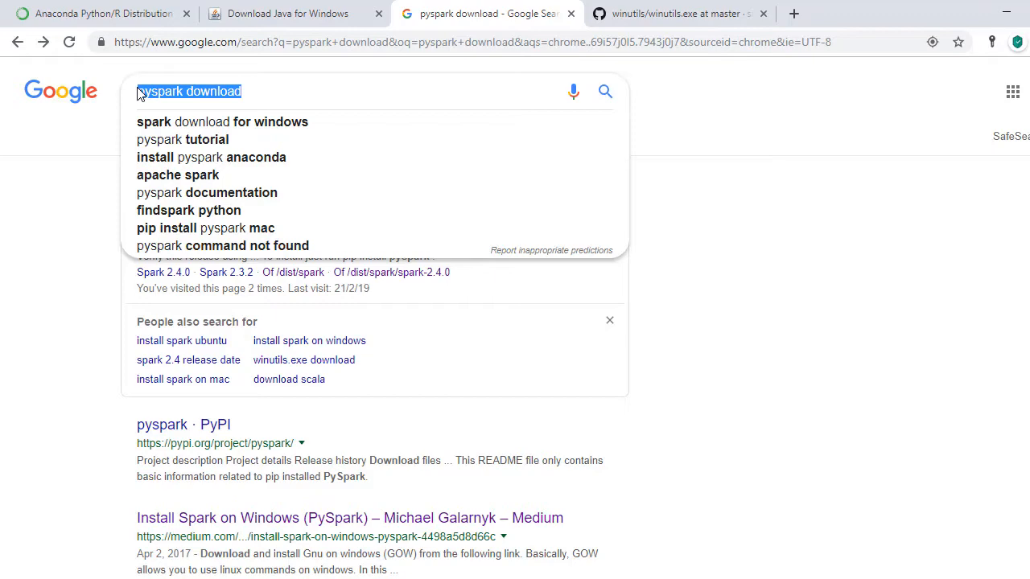
mouse_move(138, 94)
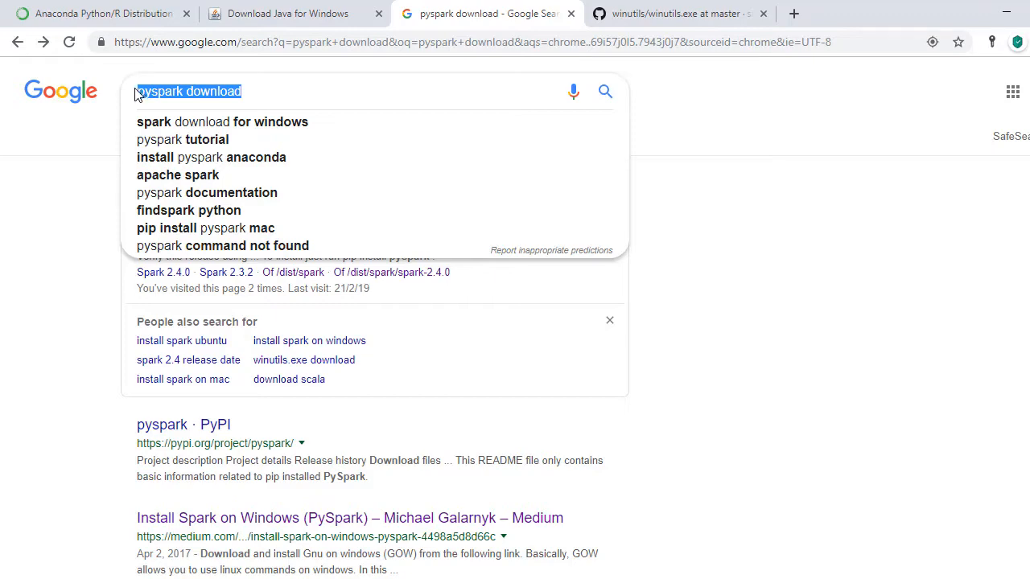
mouse_move(91, 246)
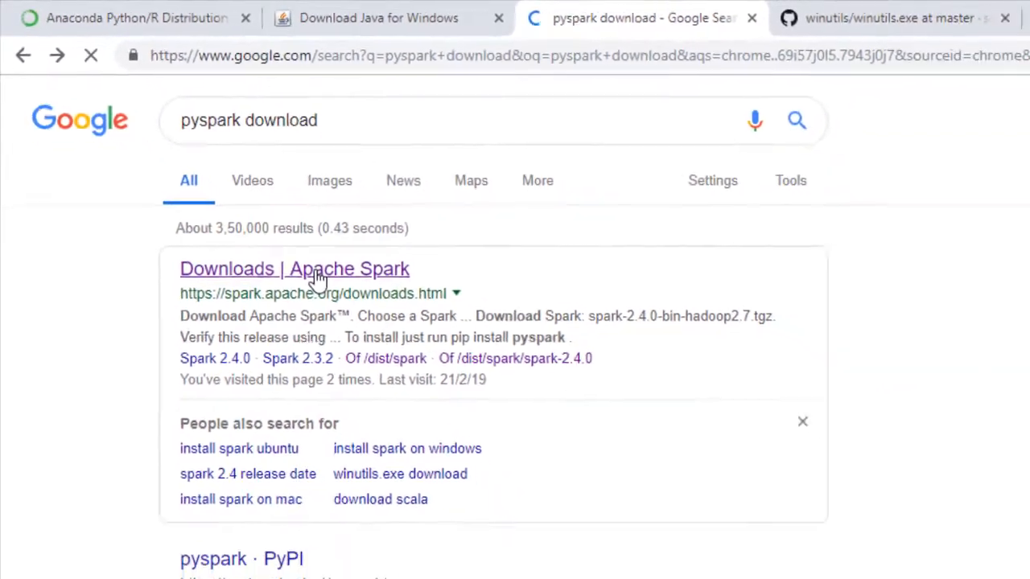
Open the 'Downloads | Apache Spark' page and reach its Archived Releases section
click(294, 269)
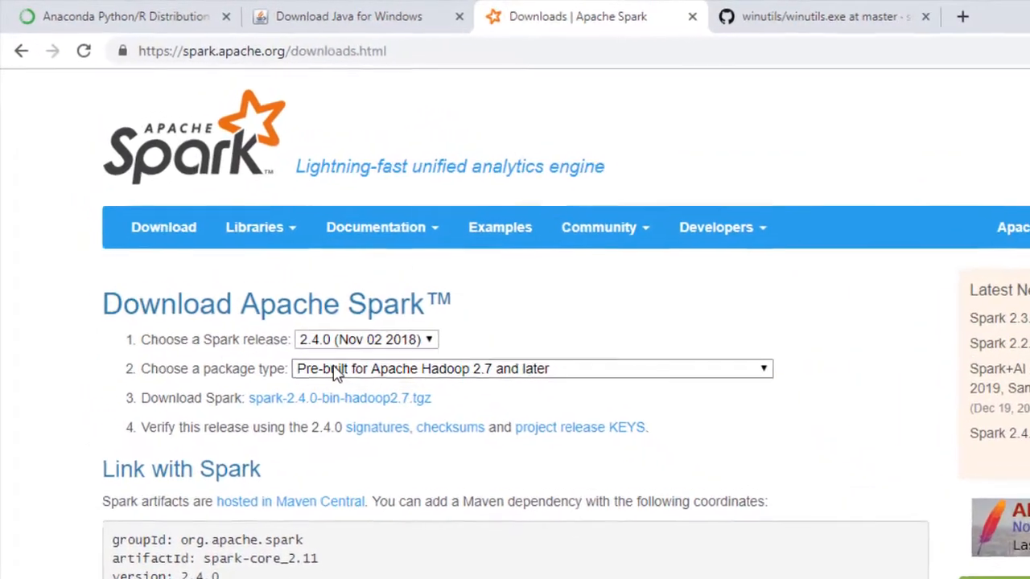
click(531, 369)
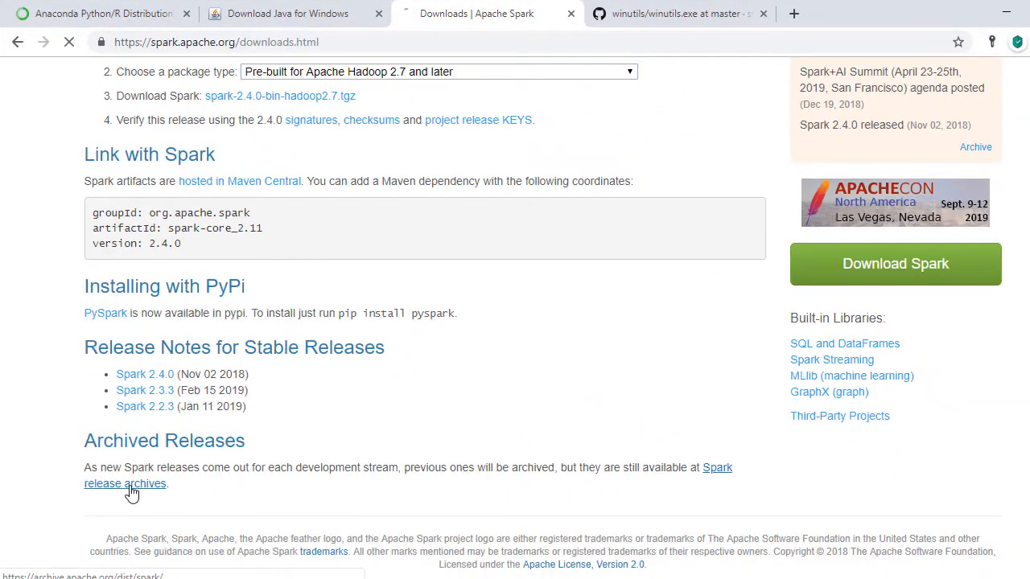
Open the Spark release archives index and go into the spark-2.3.3/ folder
click(125, 484)
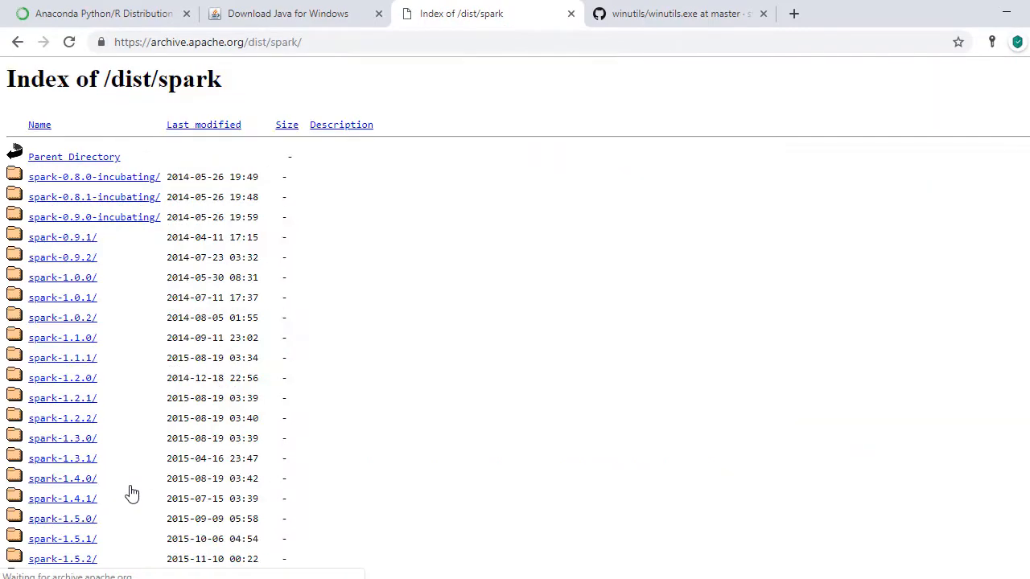
scroll(down, 3)
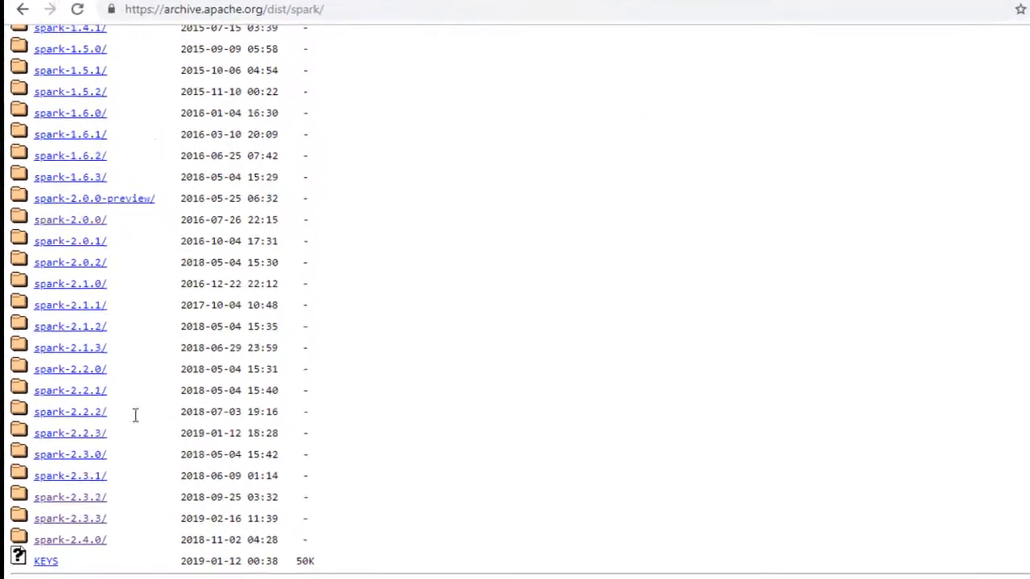
scroll(down, 3)
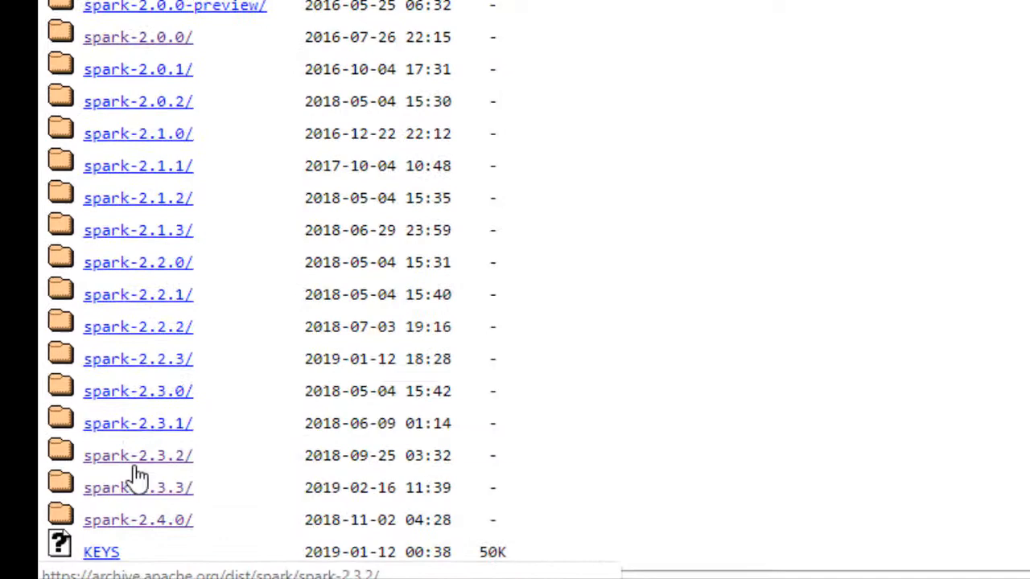
scroll(down, 3)
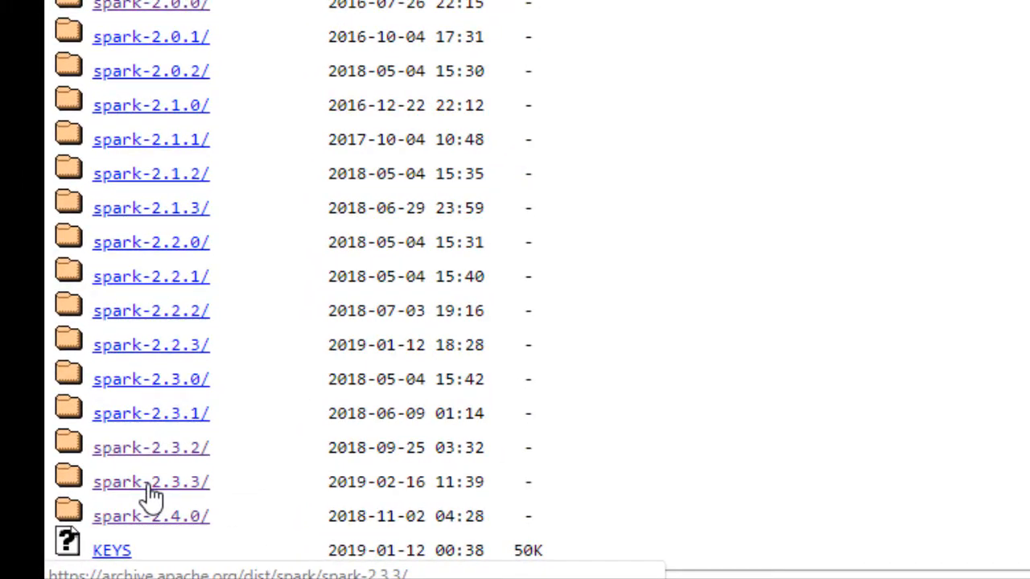
click(151, 482)
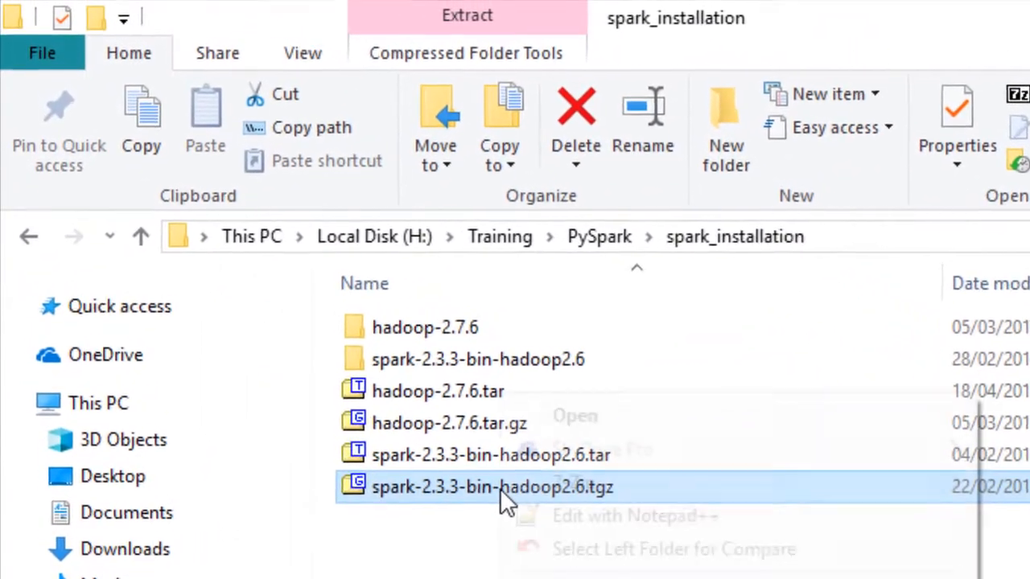
Extract spark-2.3.3-bin-hadoop2.6.tgz with 7-Zip, then extract the resulting .tar archive
right_click(492, 487)
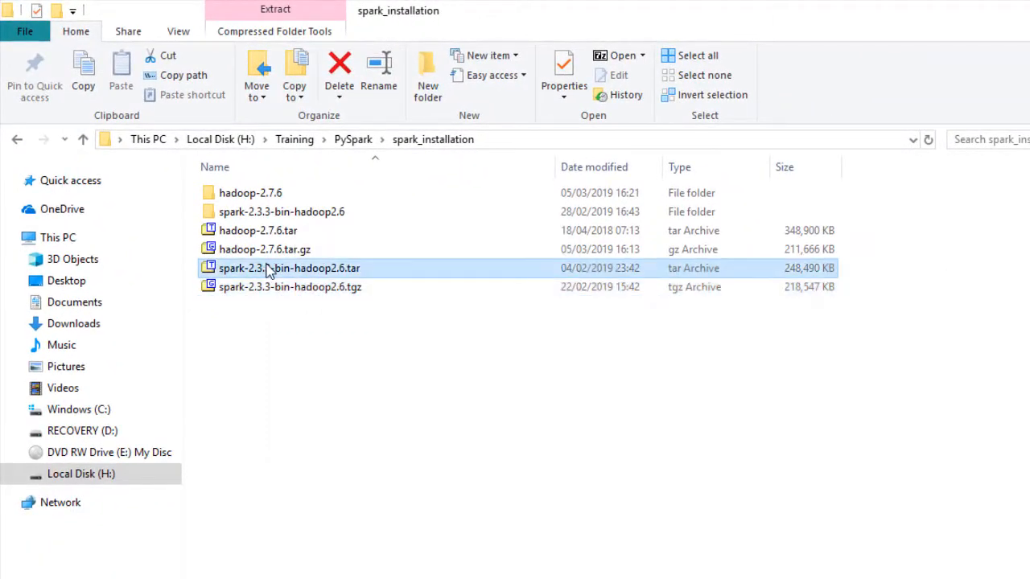
right_click(289, 268)
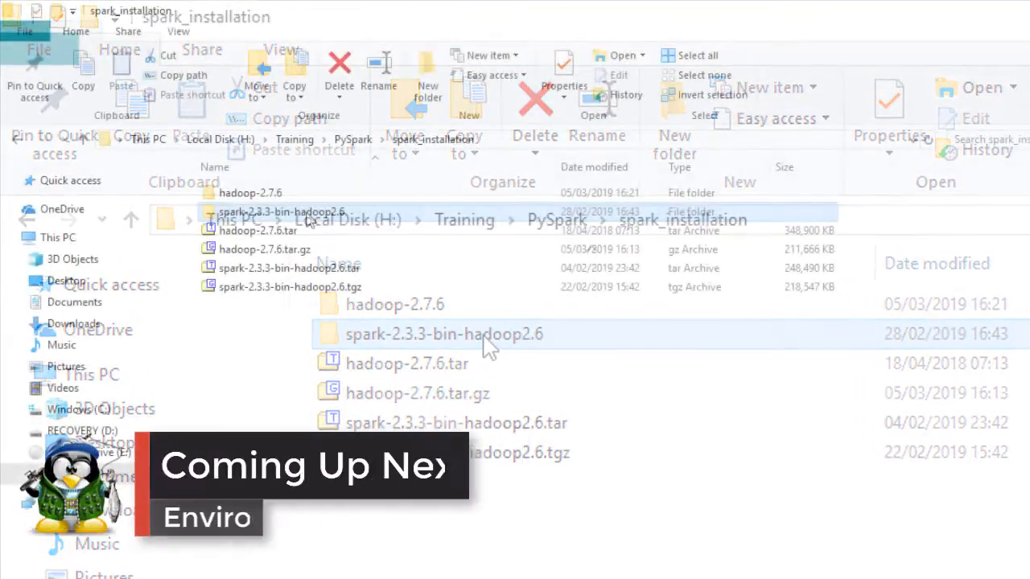
Open spark-2.3.3-bin-hadoop2.6 to view bin, conf, jars and python folders
double_click(443, 334)
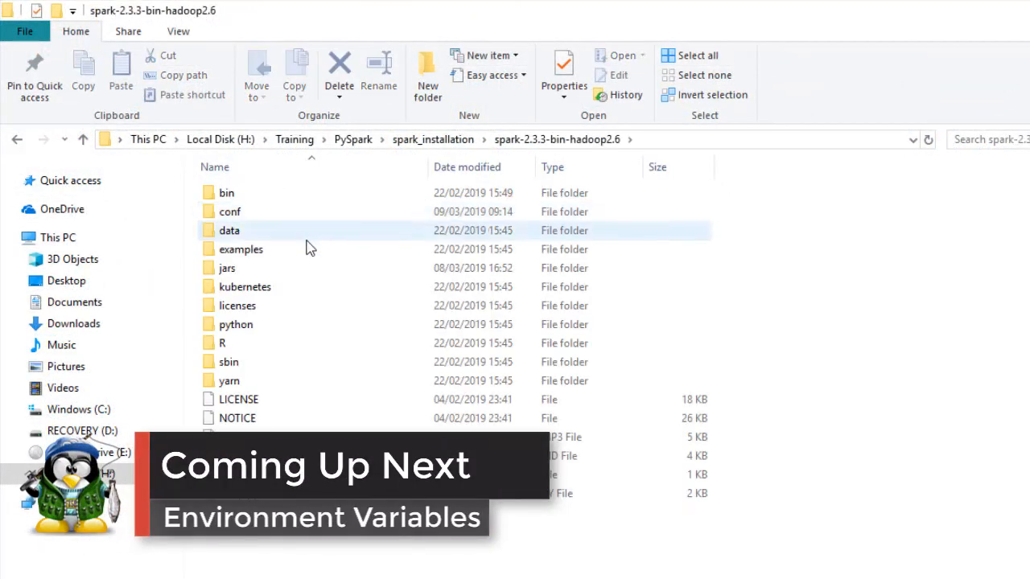